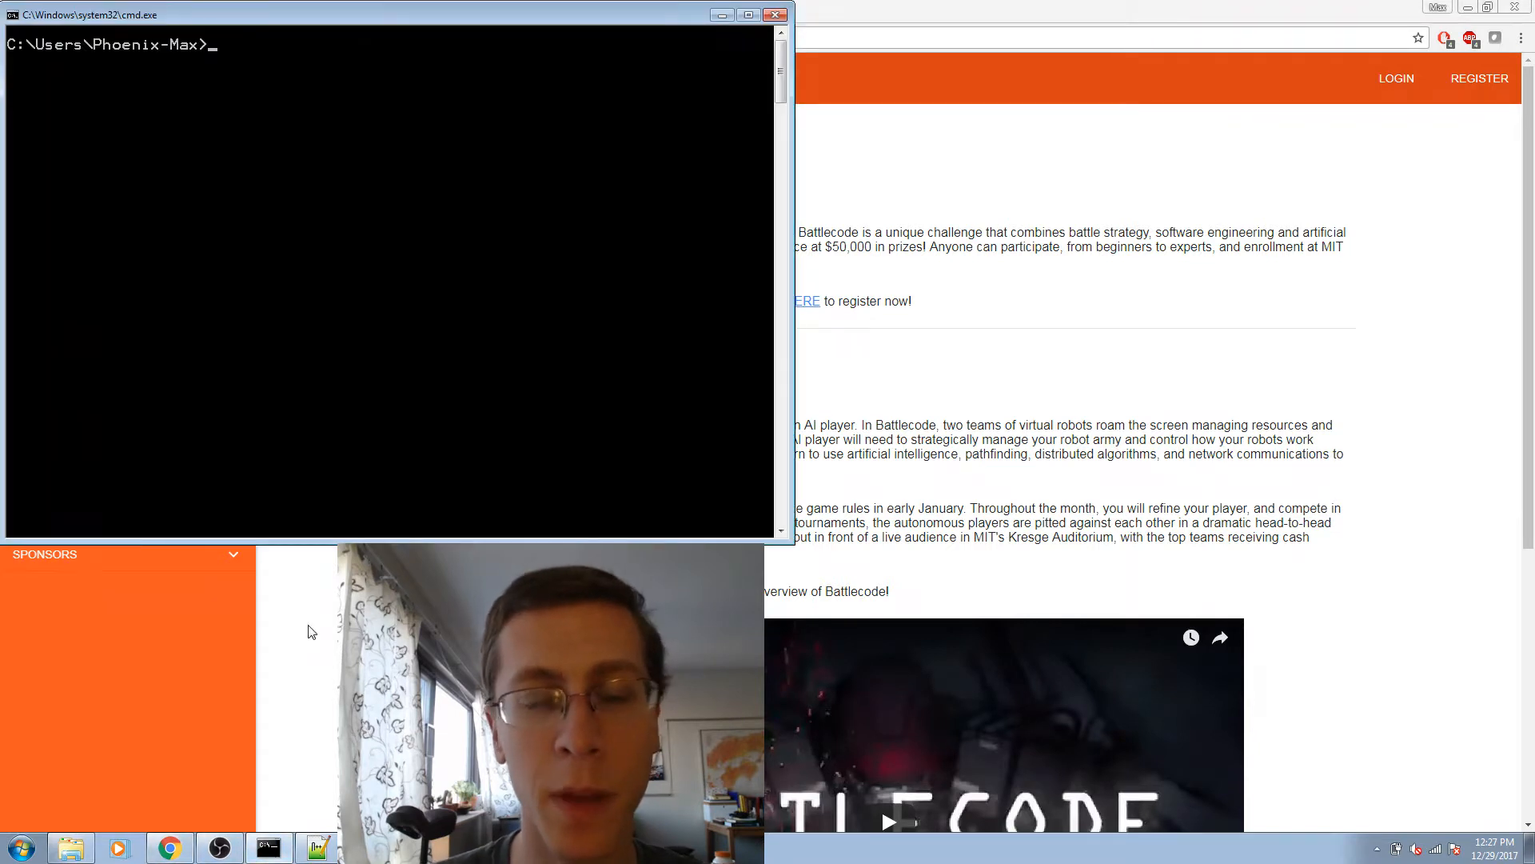
Step: Install pygame 1.9.3 with 'py -m pip install pygame --user'
{"action": "type", "text": "py -m pip install pygame --user"}
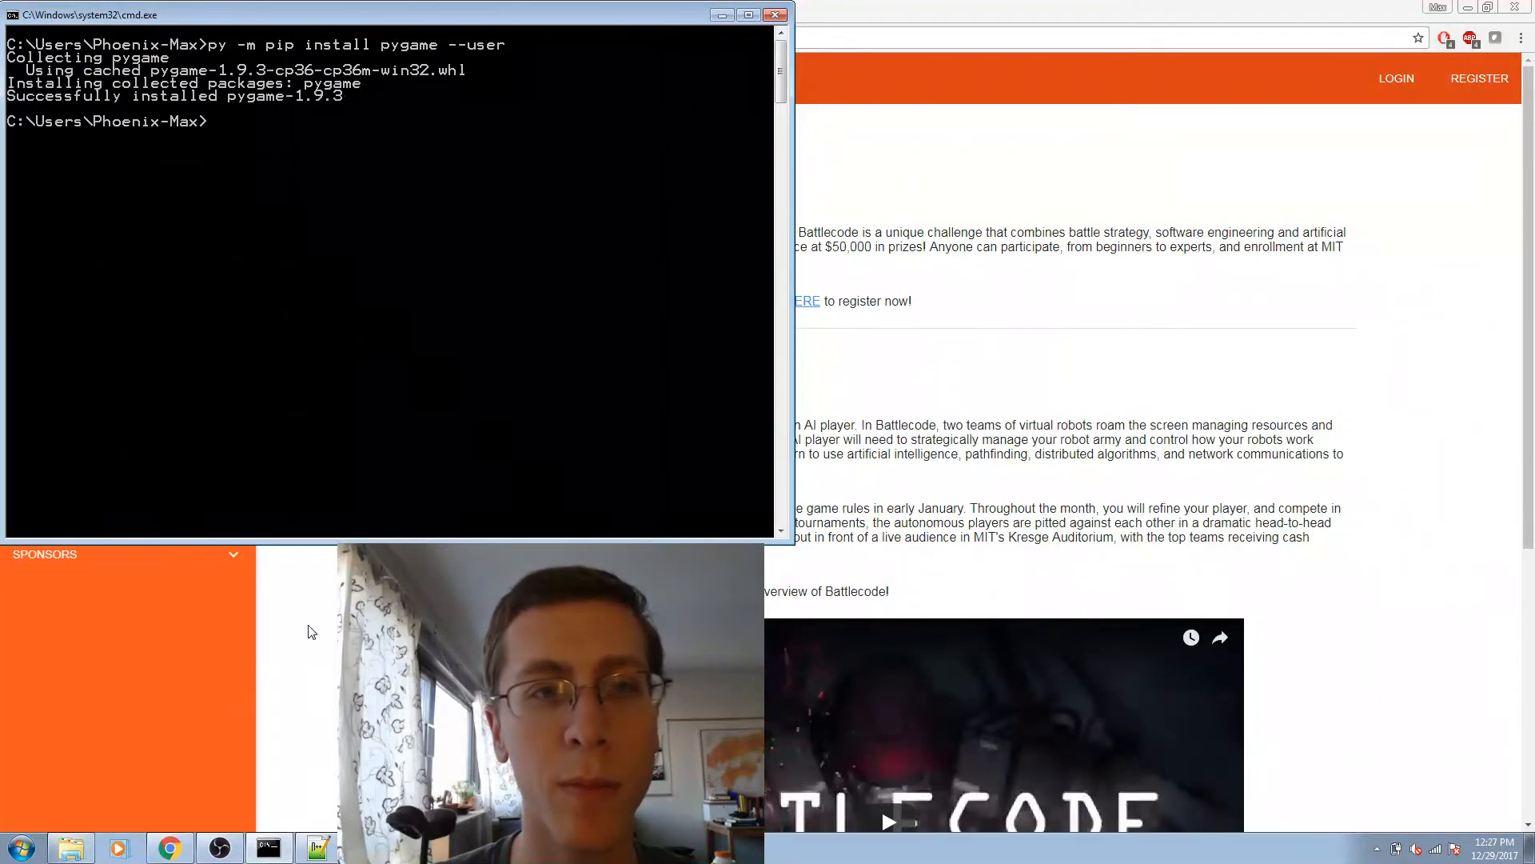
{"action": "type", "text": "py -m pygame.examples.alie"}
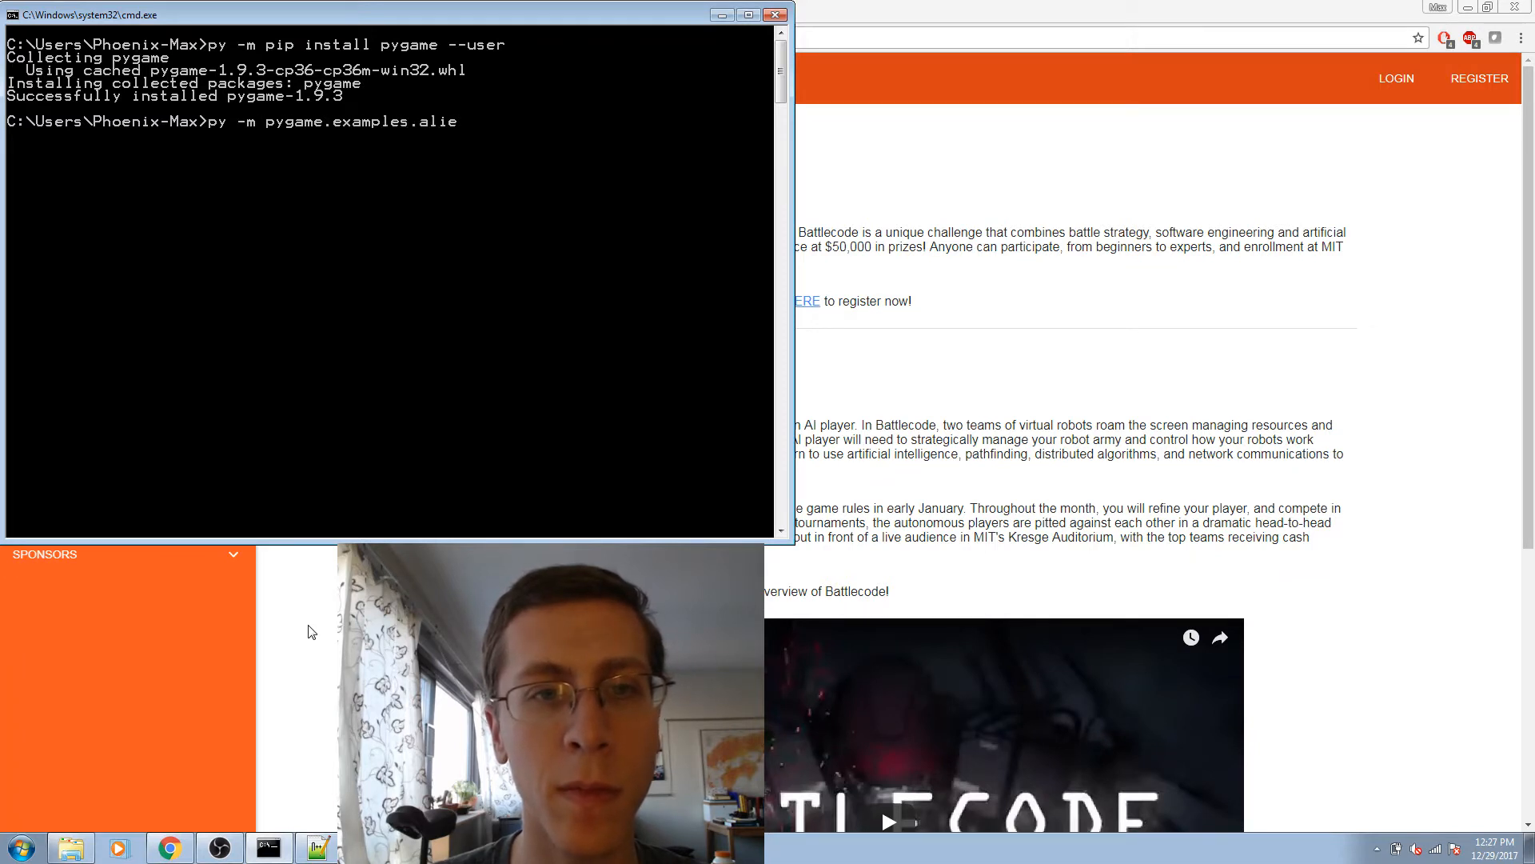
Step: Run 'py -m pygame.examples.aliens' to start the aliens demo
{"action": "type", "text": "ns"}
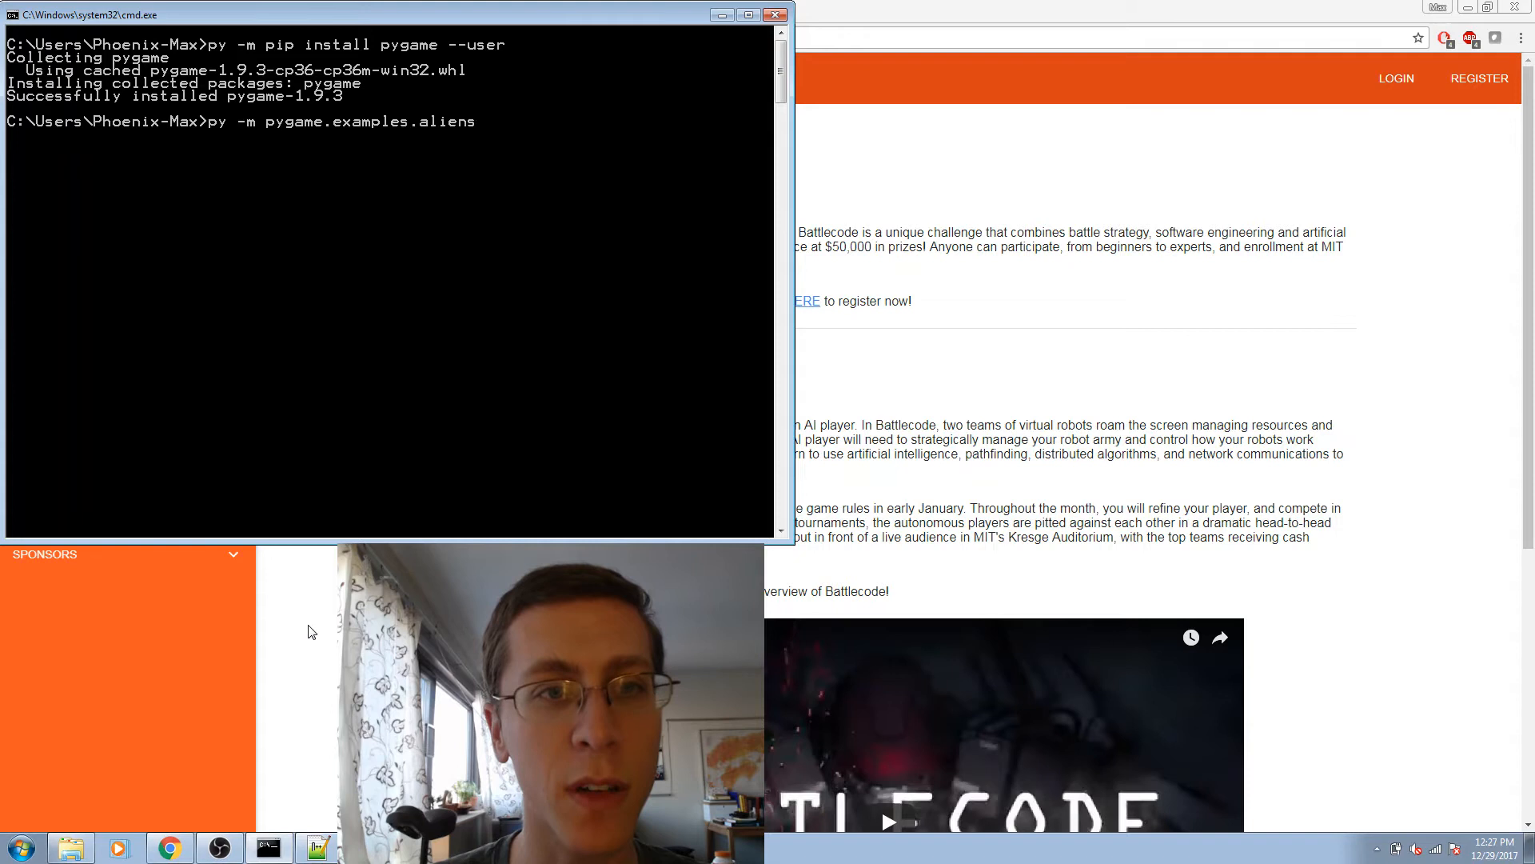
{"action": "key", "text": "enter"}
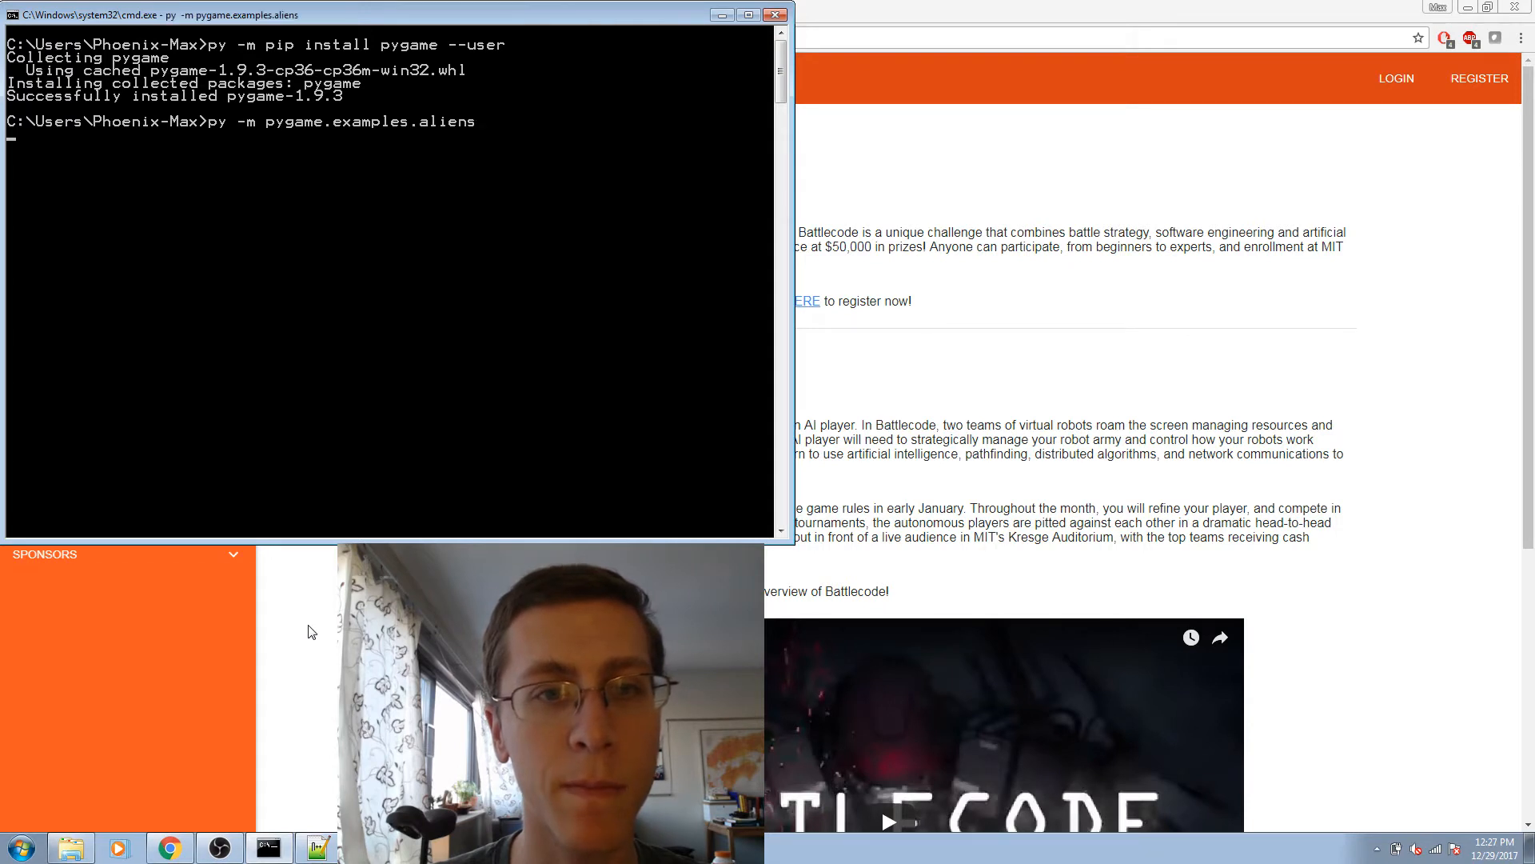